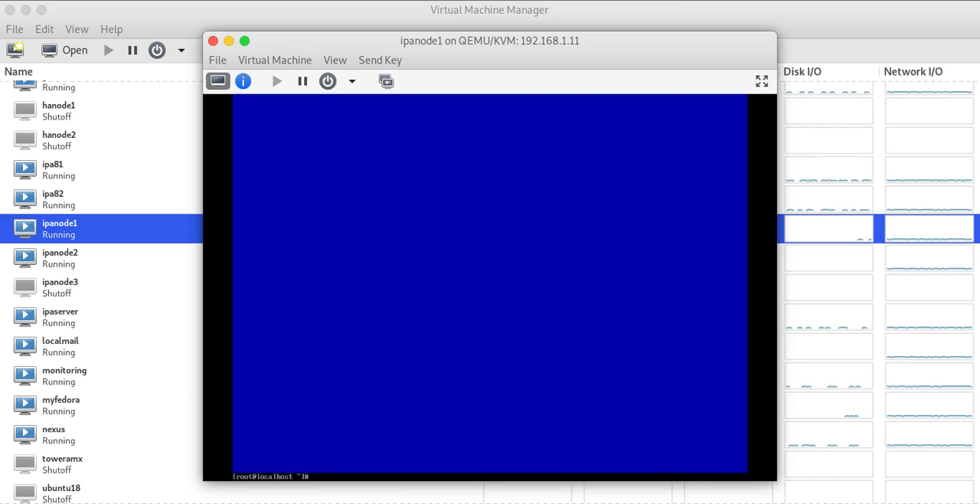
Select the ipanode1 virtual machine in Virtual Machine Manager to open its console
left_click(60, 257)
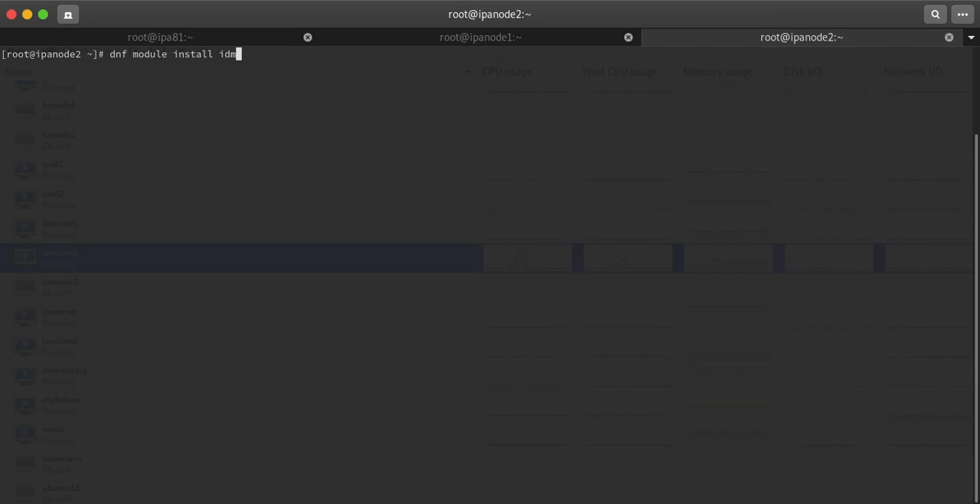
Finish the 'dnf module install idm:' command on ipanode2 and switch to the ipanode1 session
type(":")
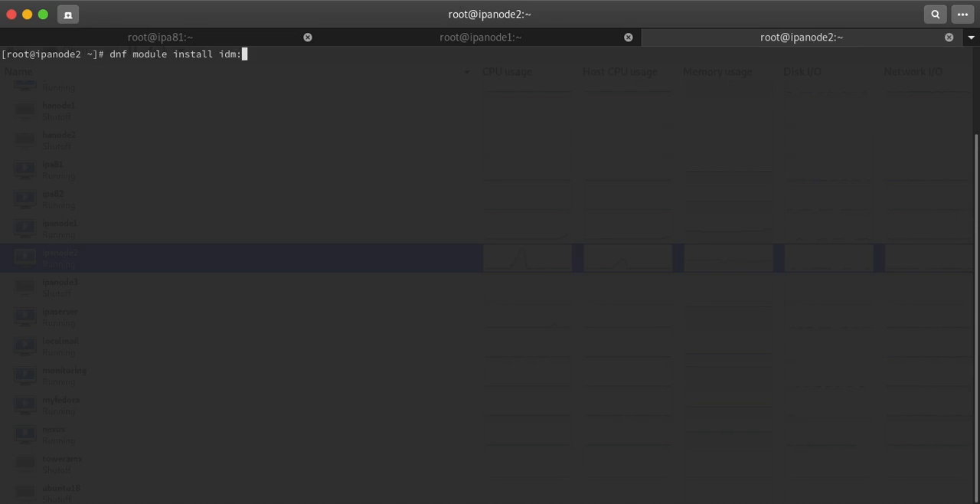
left_click(481, 37)
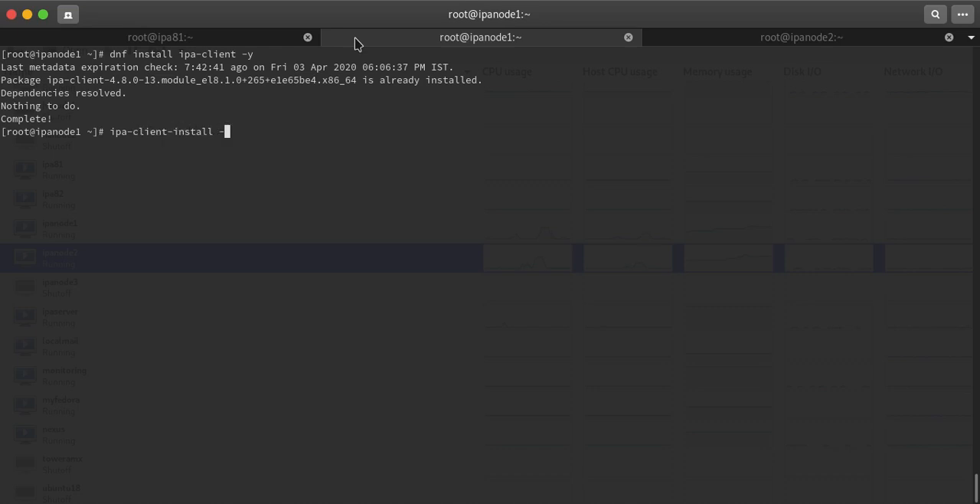
Run ipa-client-install --help on ipanode1 to list installer options, then move to ipanode2
key("Return")
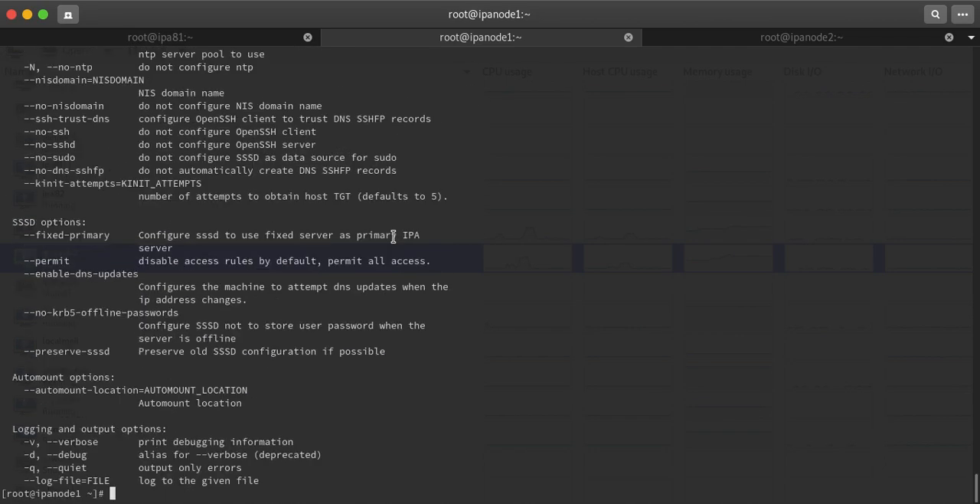
left_click(801, 37)
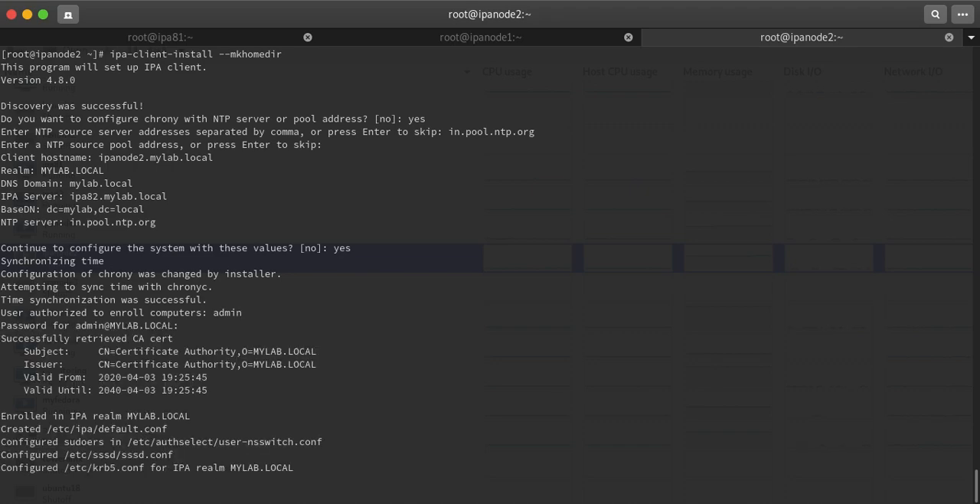
Switch from the enrolled ipanode2 session back to the ipanode1 terminal
left_click(481, 37)
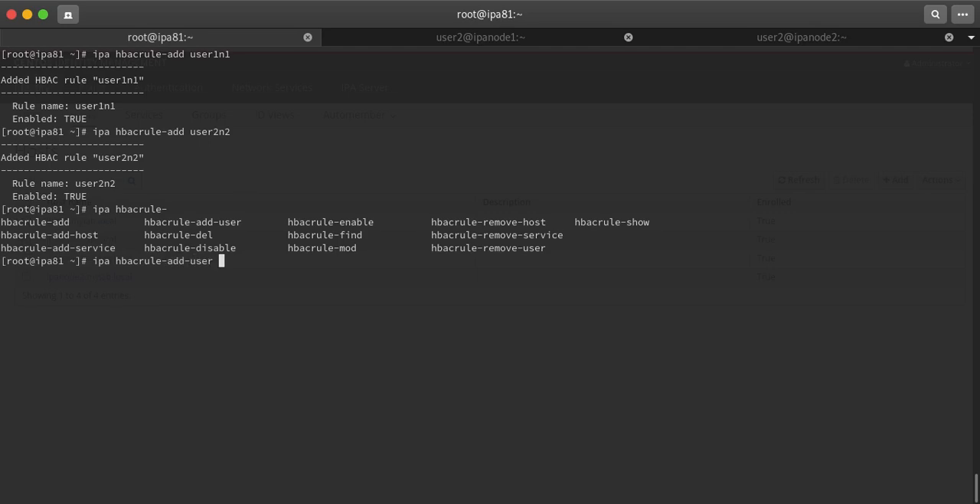
Run the ipa hbacrule-add-user command to attach a user to an HBAC rule
key("Return")
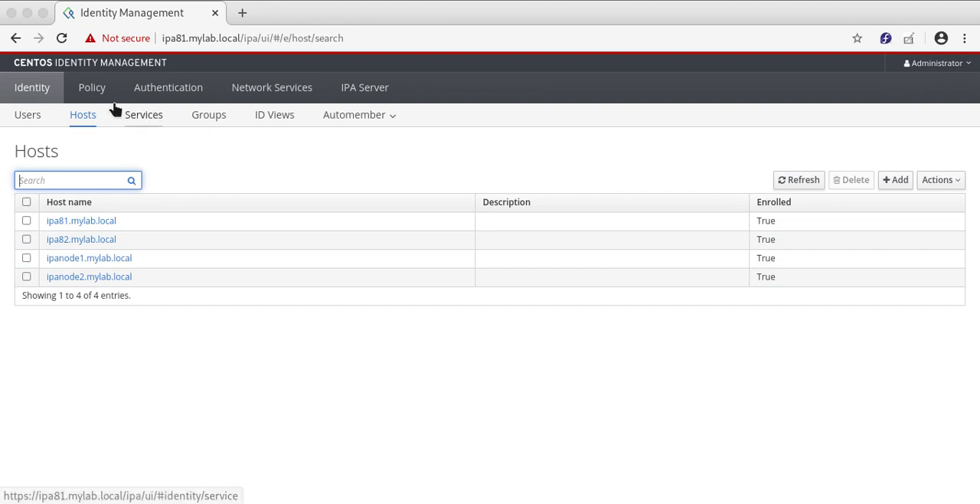
Show Policy > Host-Based Access Control in the IPA web UI and view the user2n2 rule
left_click(92, 86)
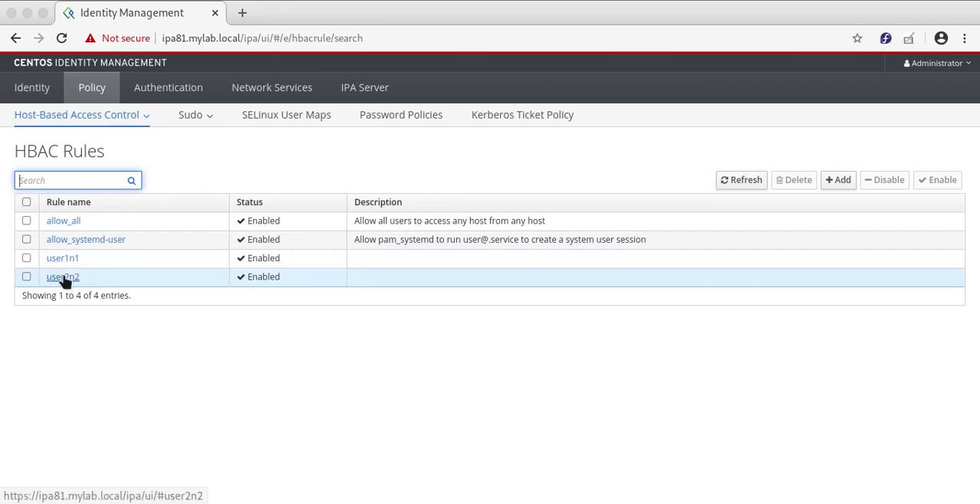
left_click(62, 257)
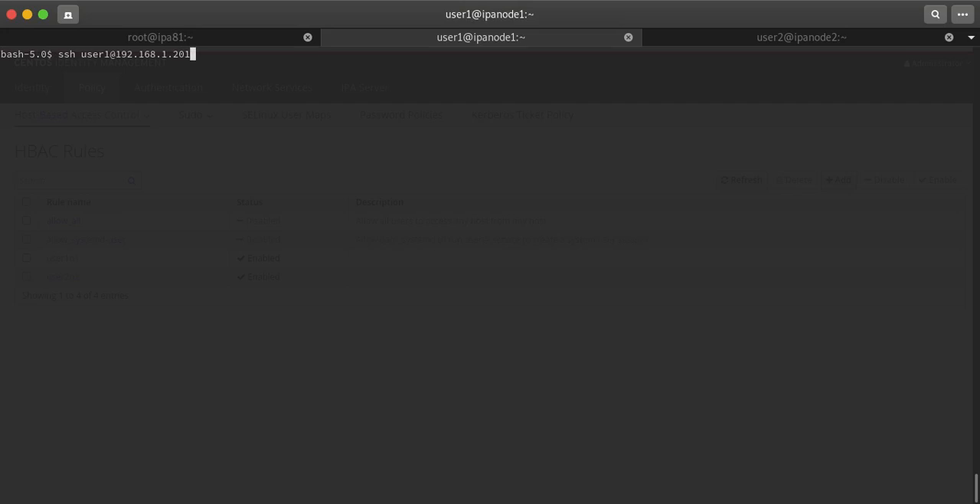
left_click(799, 36)
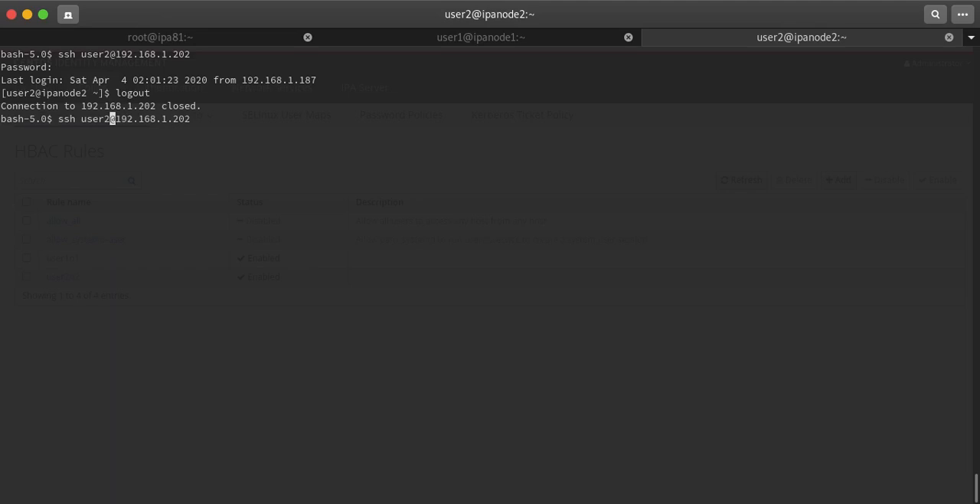
type("1")
key("Return")
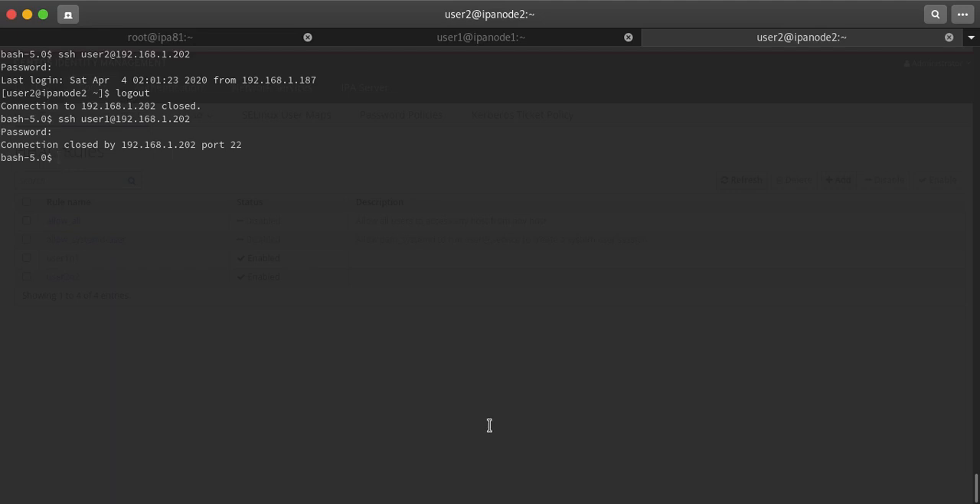